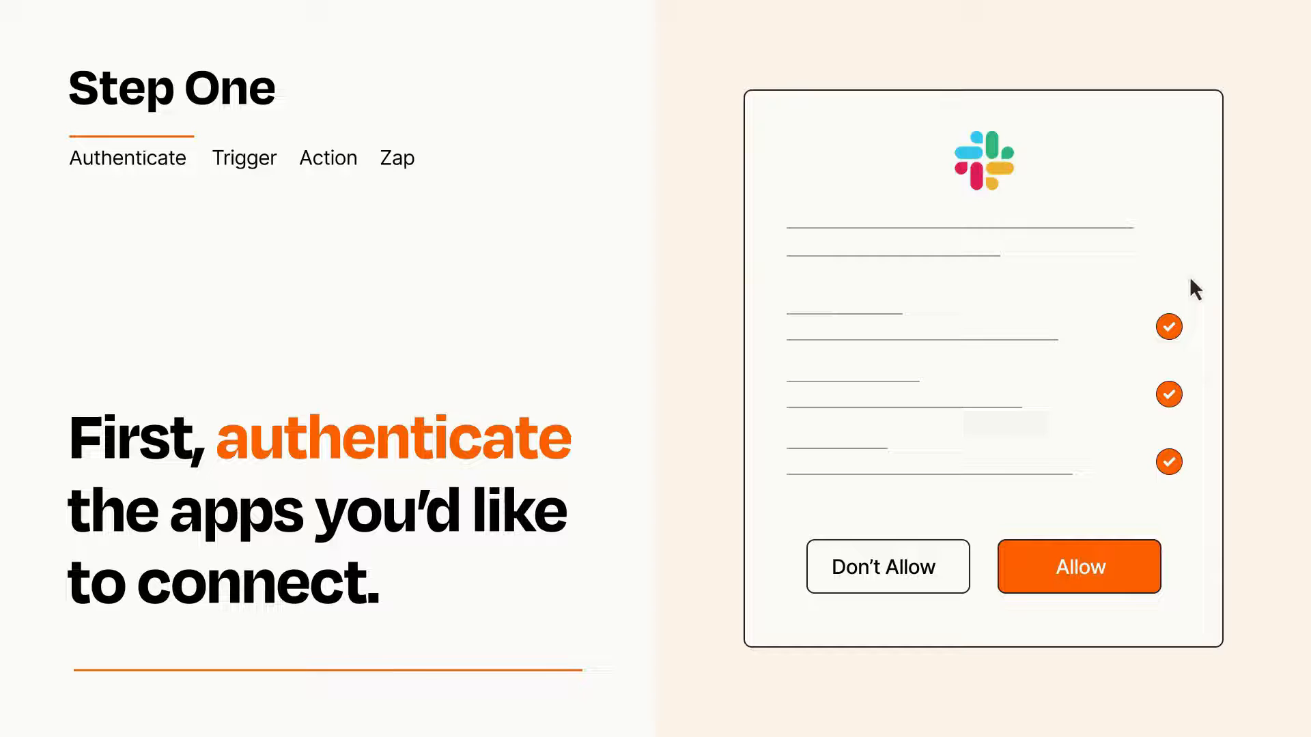
{"action": "mouse_move", "coordinate": [1154, 610]}
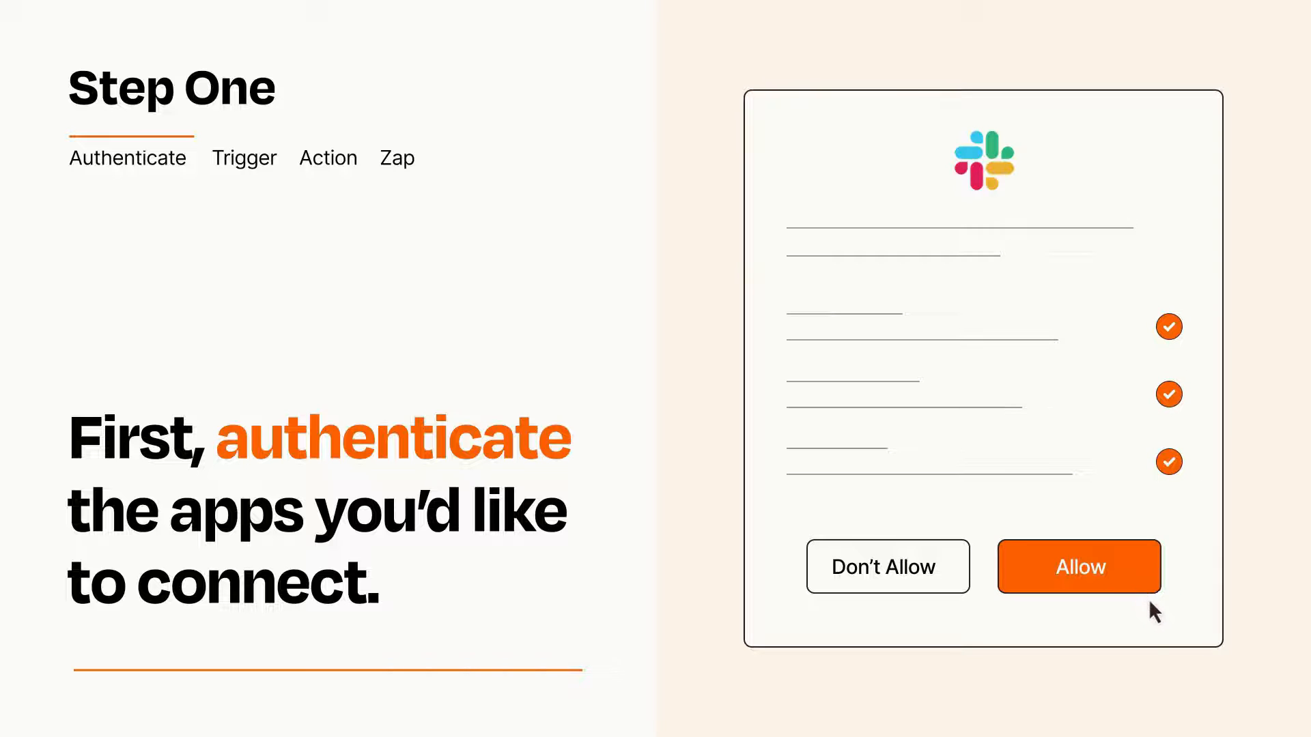
- Allow Zapier access to the Slack account from the authorization dialog
{"action": "left_click", "coordinate": [1079, 566]}
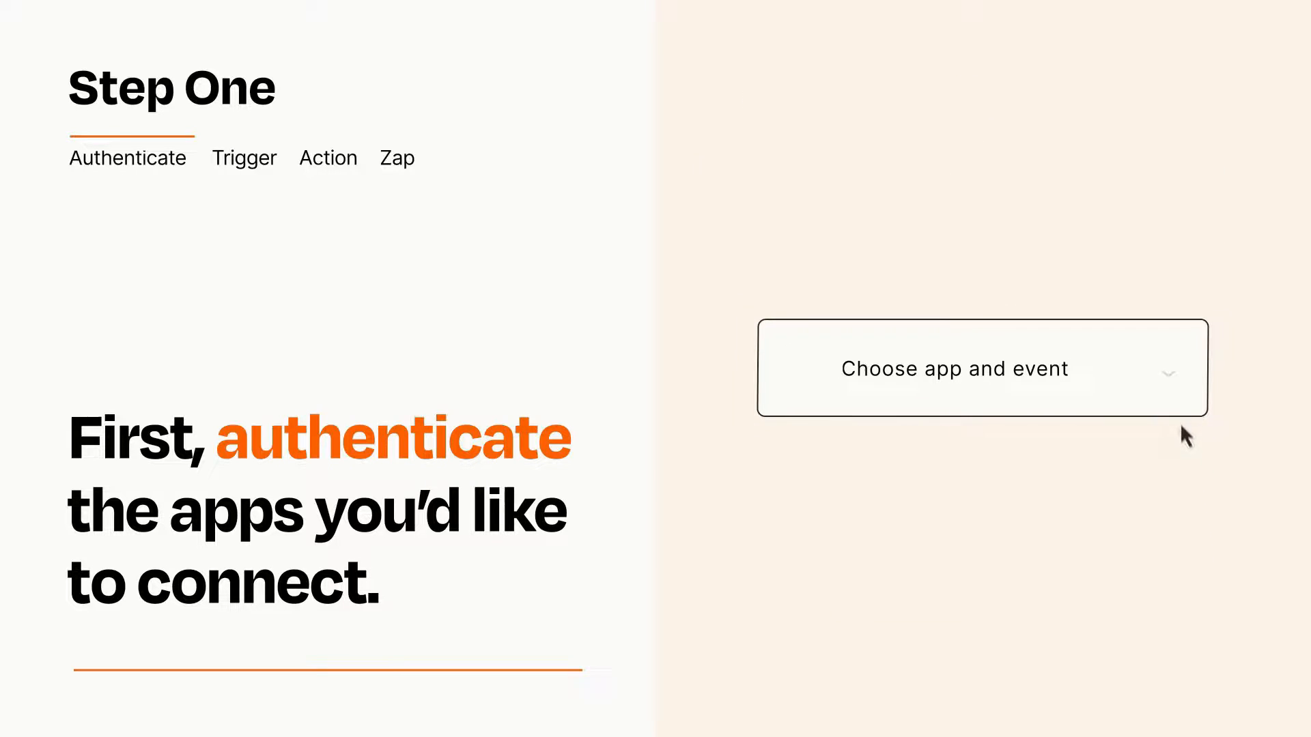
- Make Messenger's 'New Message sent to Page' the Zap's trigger event
{"action": "left_click", "coordinate": [982, 367]}
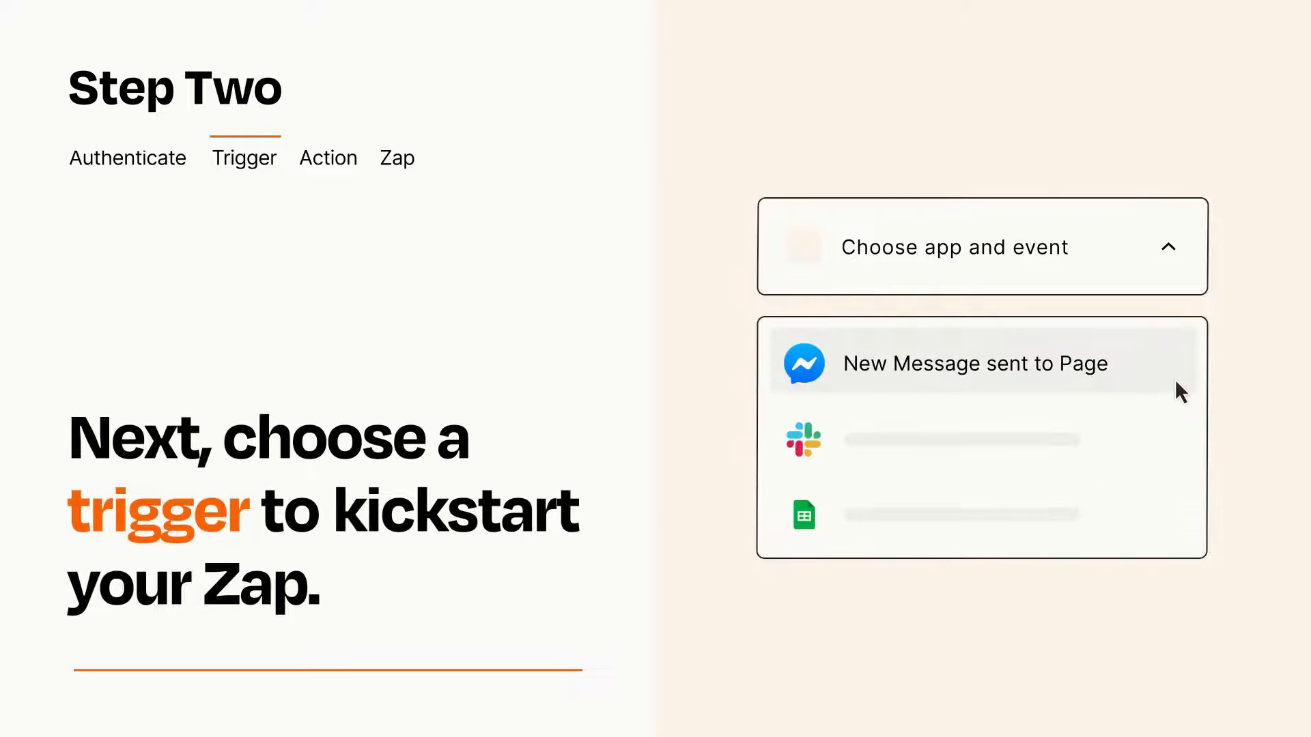
{"action": "mouse_move", "coordinate": [1180, 436]}
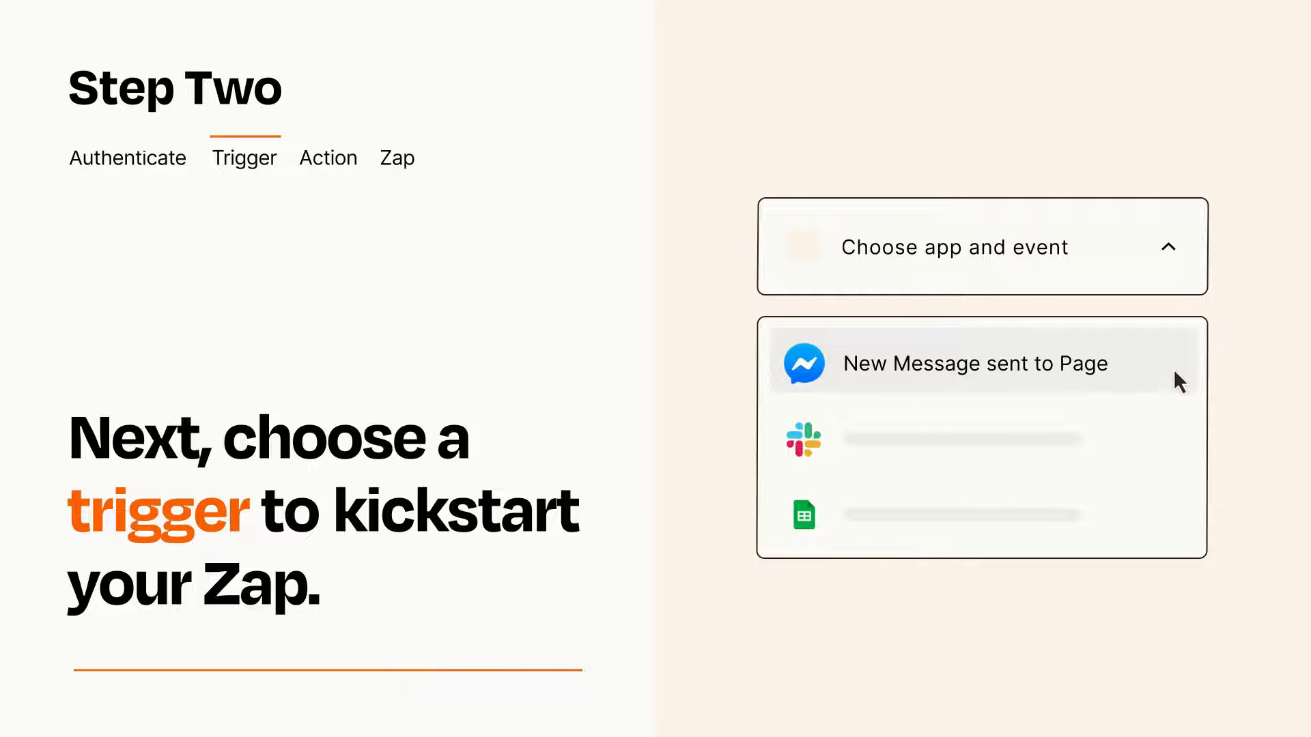
{"action": "left_click", "coordinate": [972, 363]}
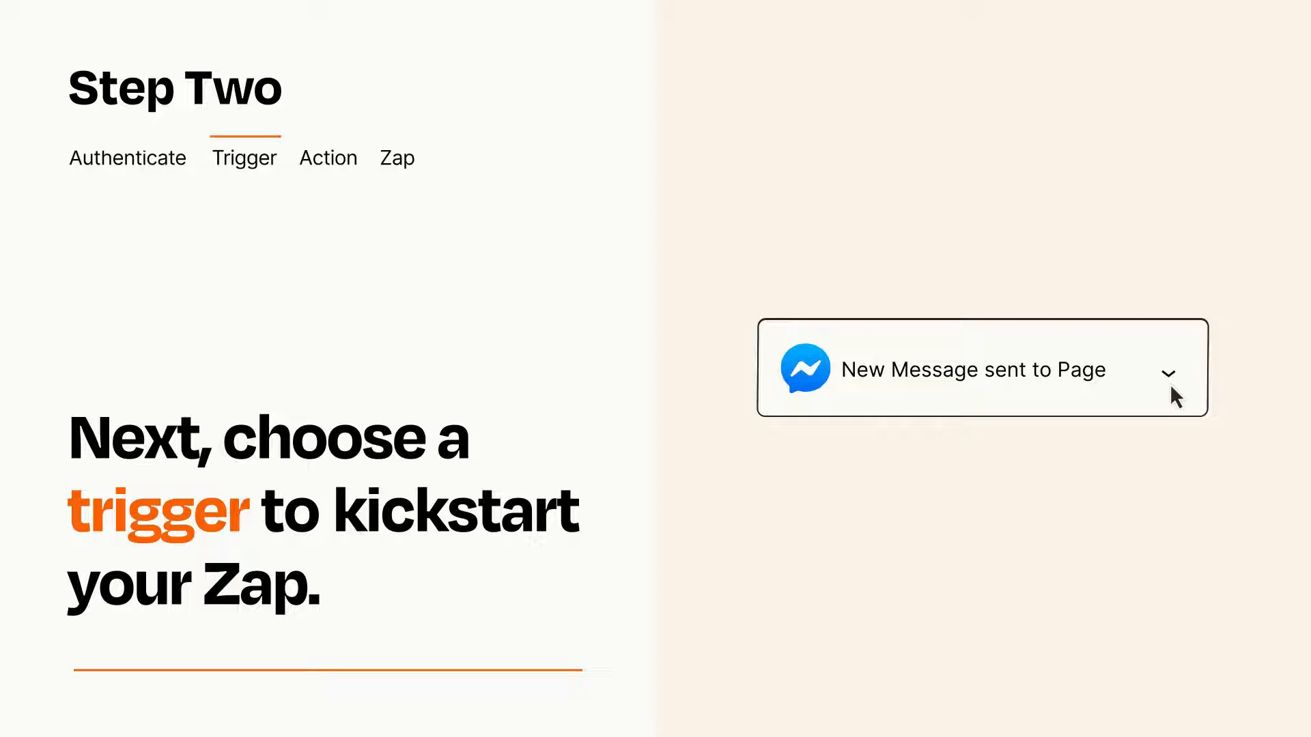
{"action": "mouse_move", "coordinate": [1190, 386]}
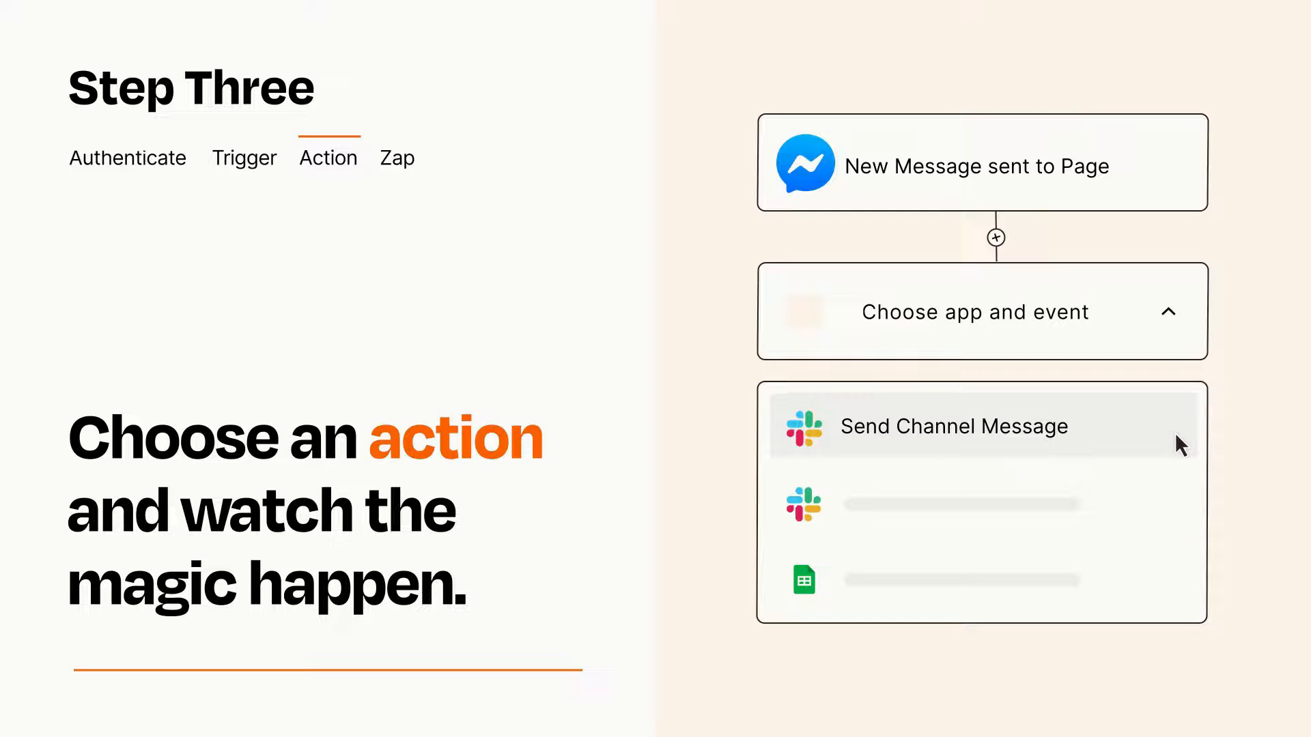
- Make Slack's 'Send Channel Message' the action after the Messenger trigger
{"action": "left_click", "coordinate": [953, 426]}
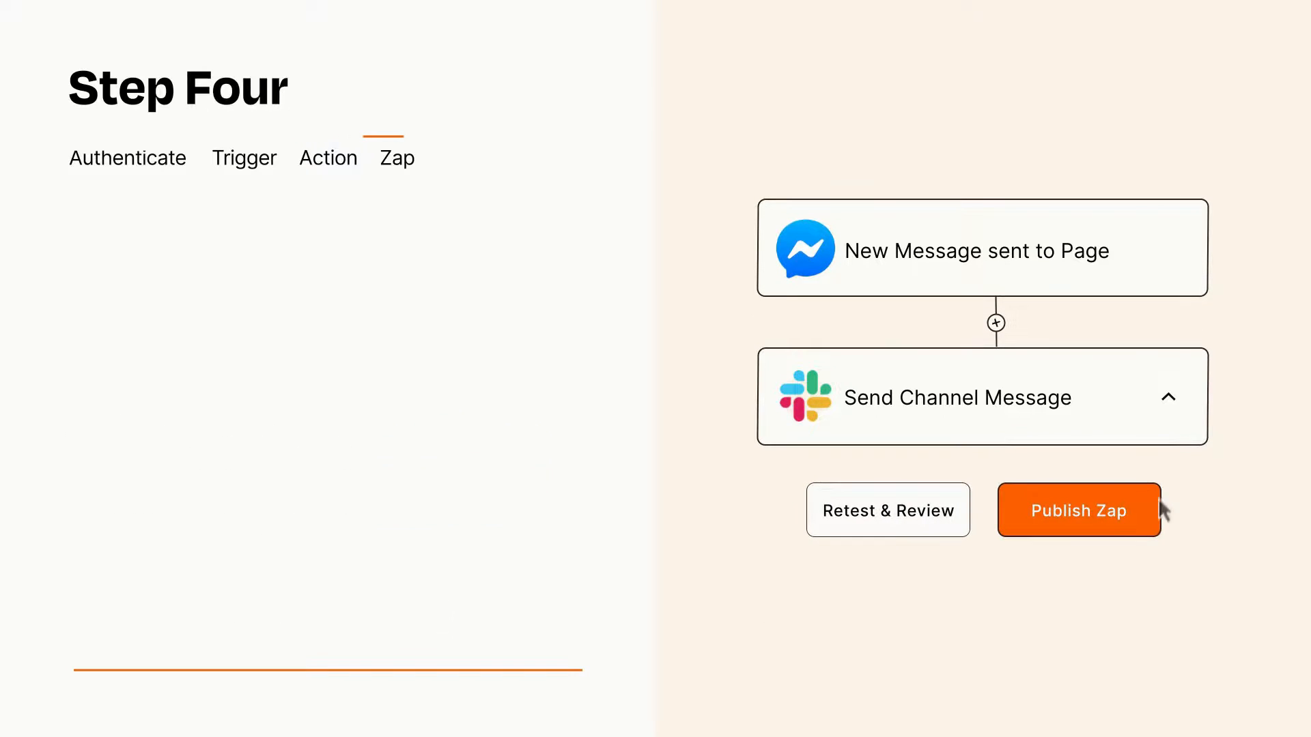
- Publish the finished Messenger-to-Slack Zap
{"action": "left_click", "coordinate": [1077, 509]}
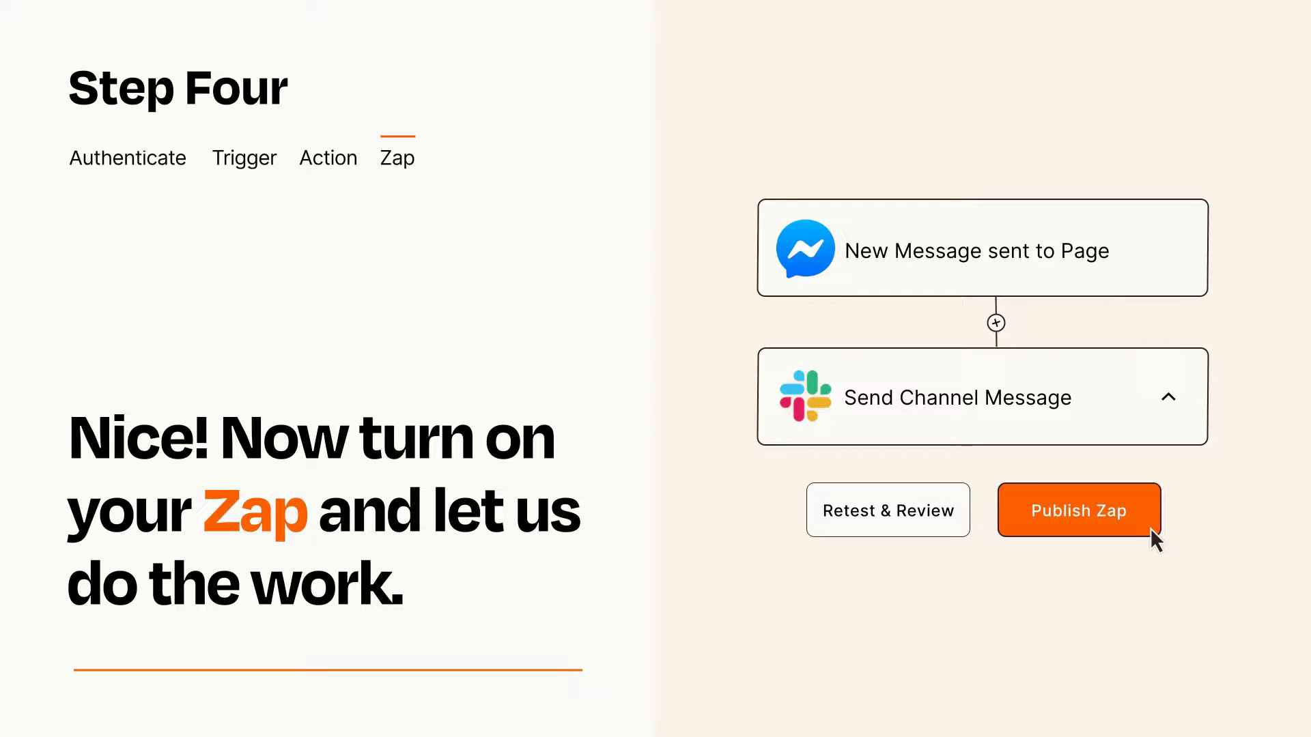
{"action": "left_click", "coordinate": [1077, 510]}
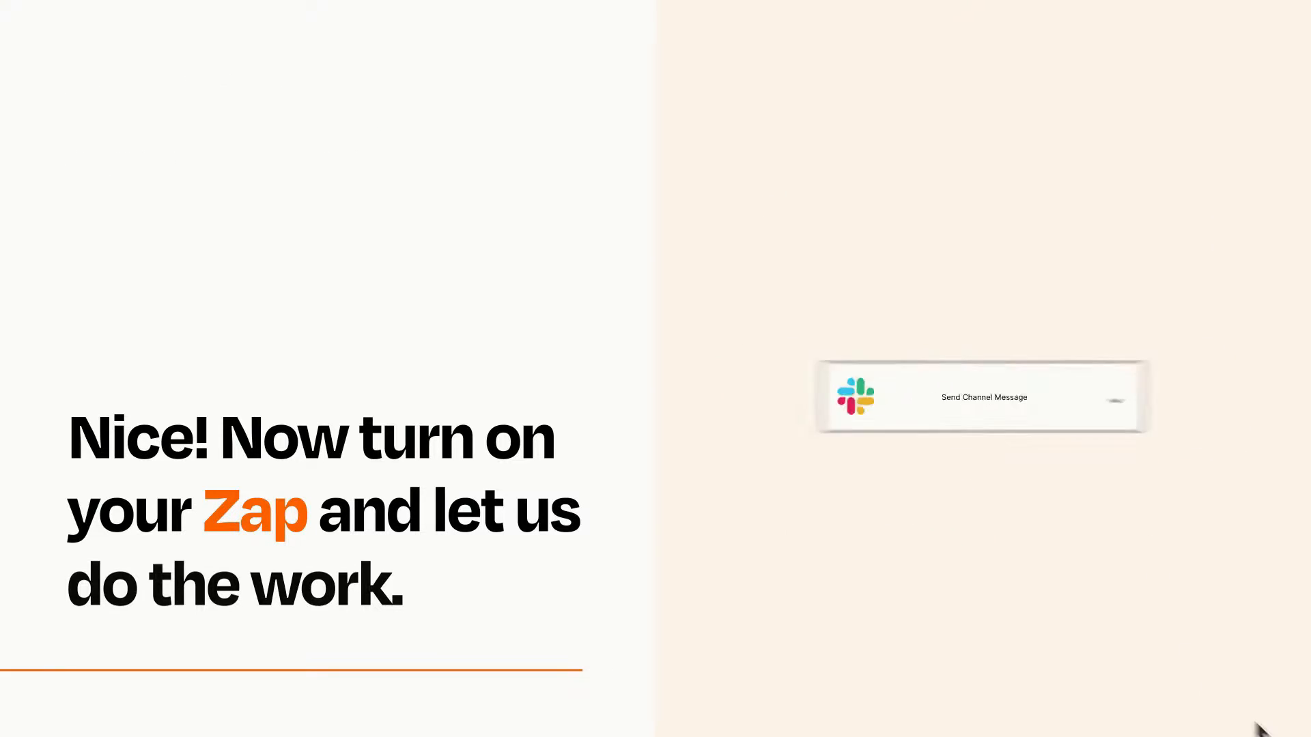